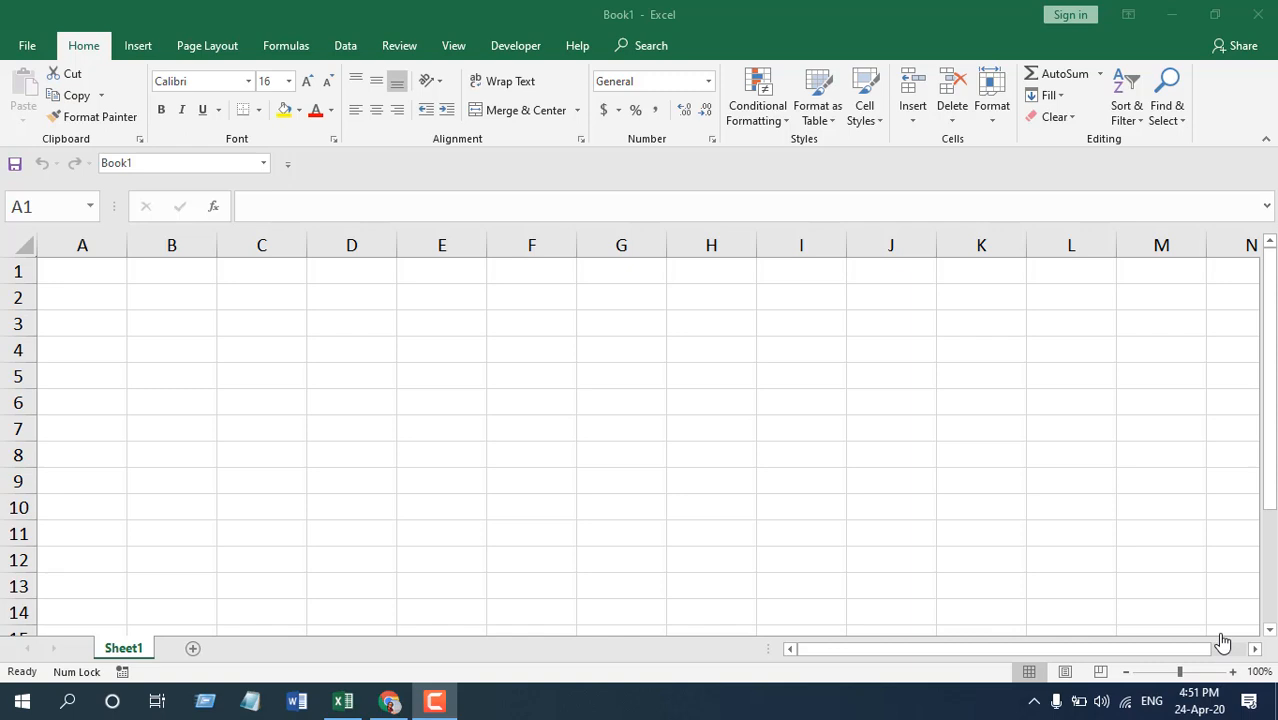
{"action": "mouse_move", "coordinate": [1125, 28]}
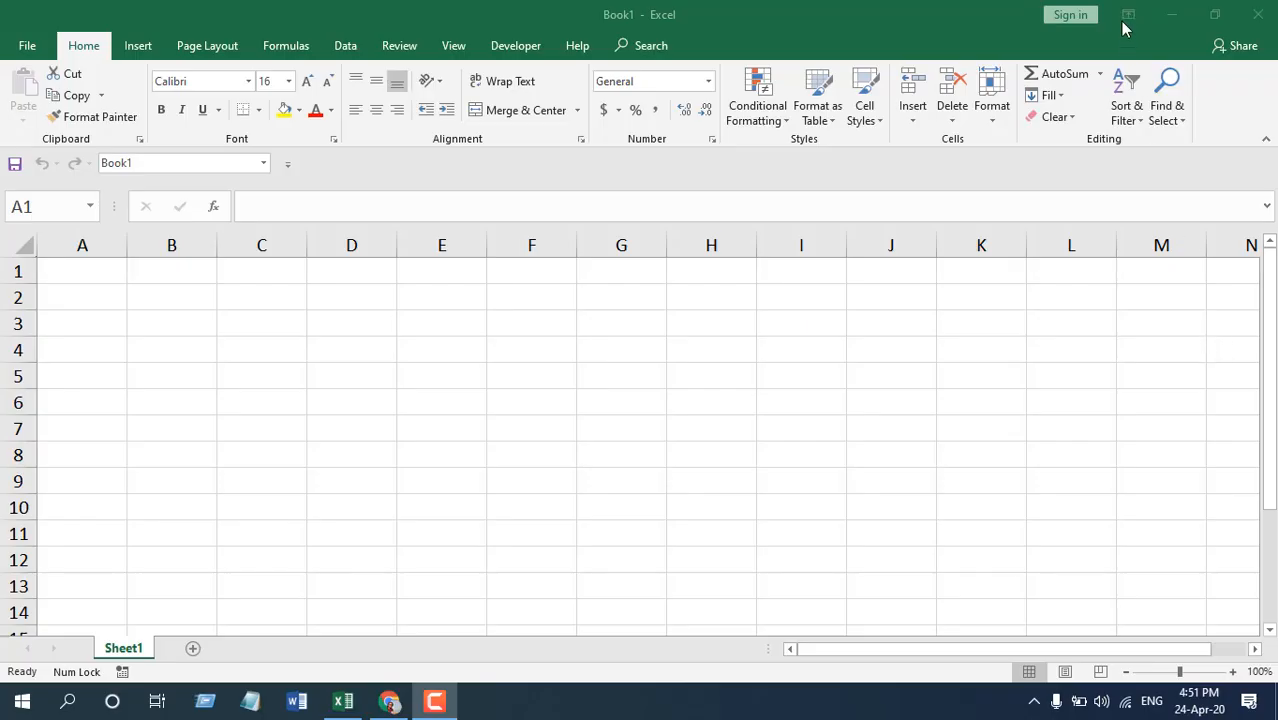
{"action": "mouse_move", "coordinate": [169, 390]}
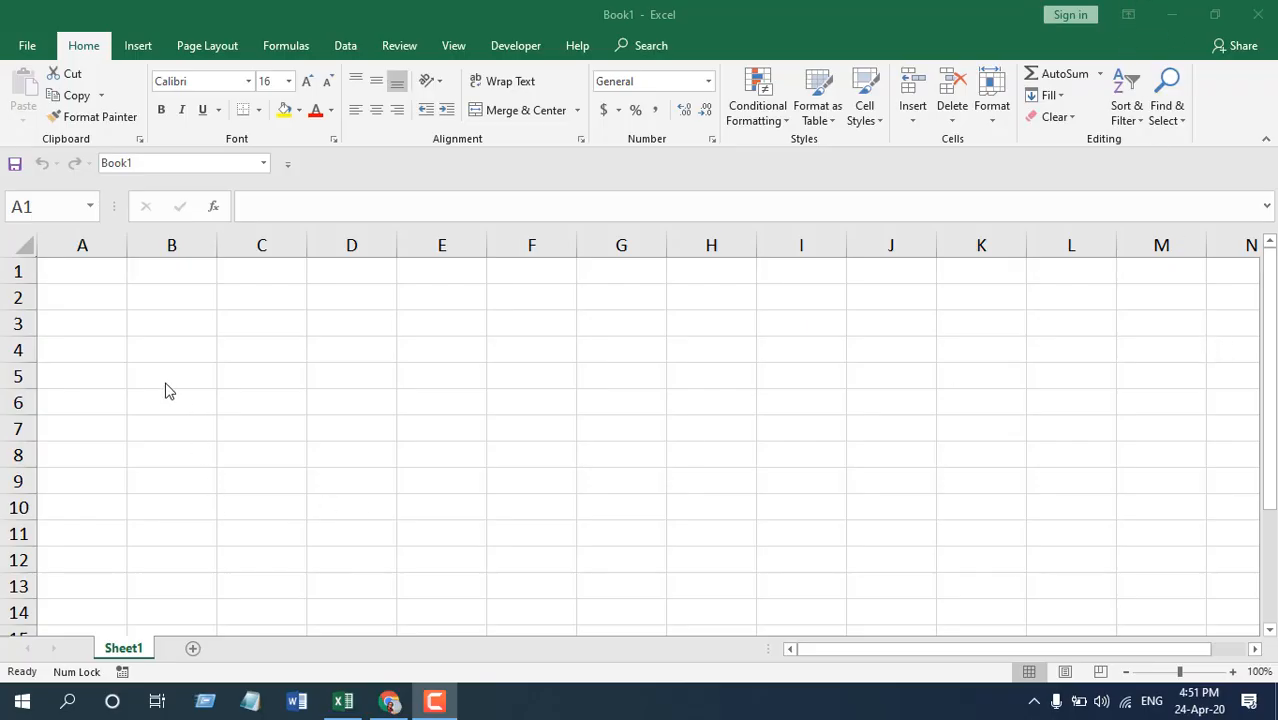
Enter =TODAY() in cell A1 so it displays the current date, 24-04-20.
{"action": "left_click", "coordinate": [82, 271]}
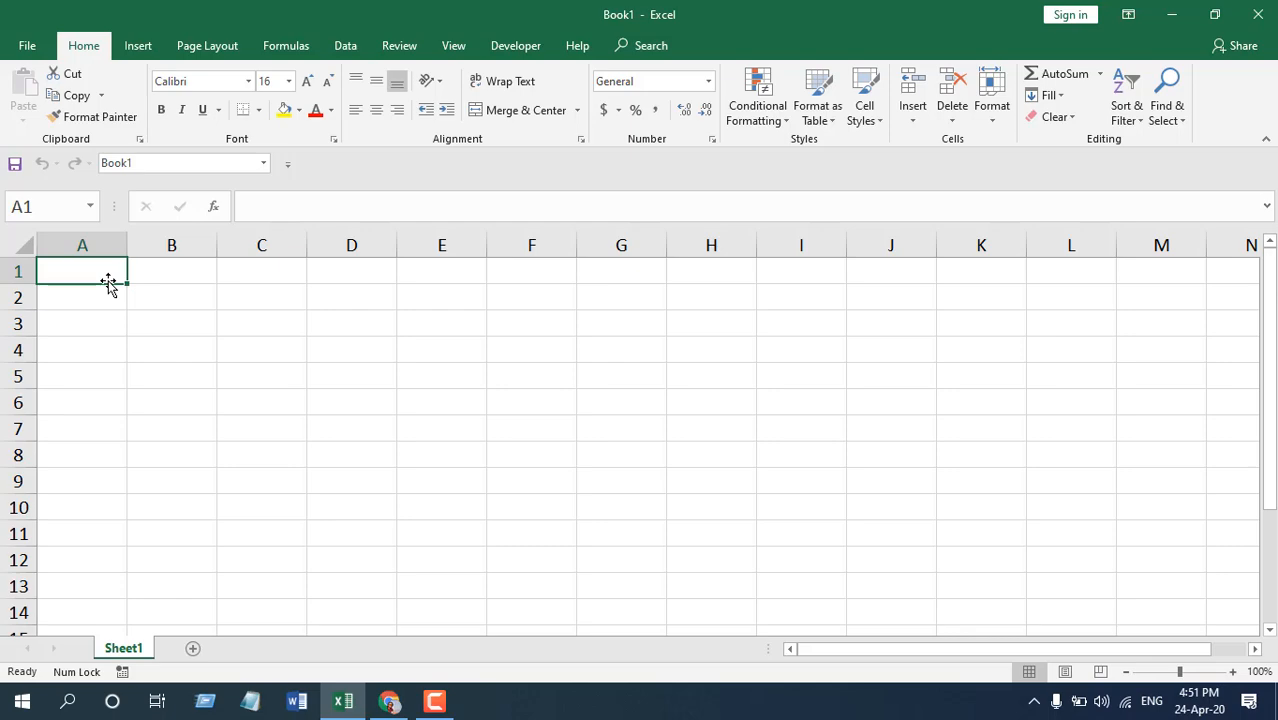
{"action": "type", "text": "=Today"}
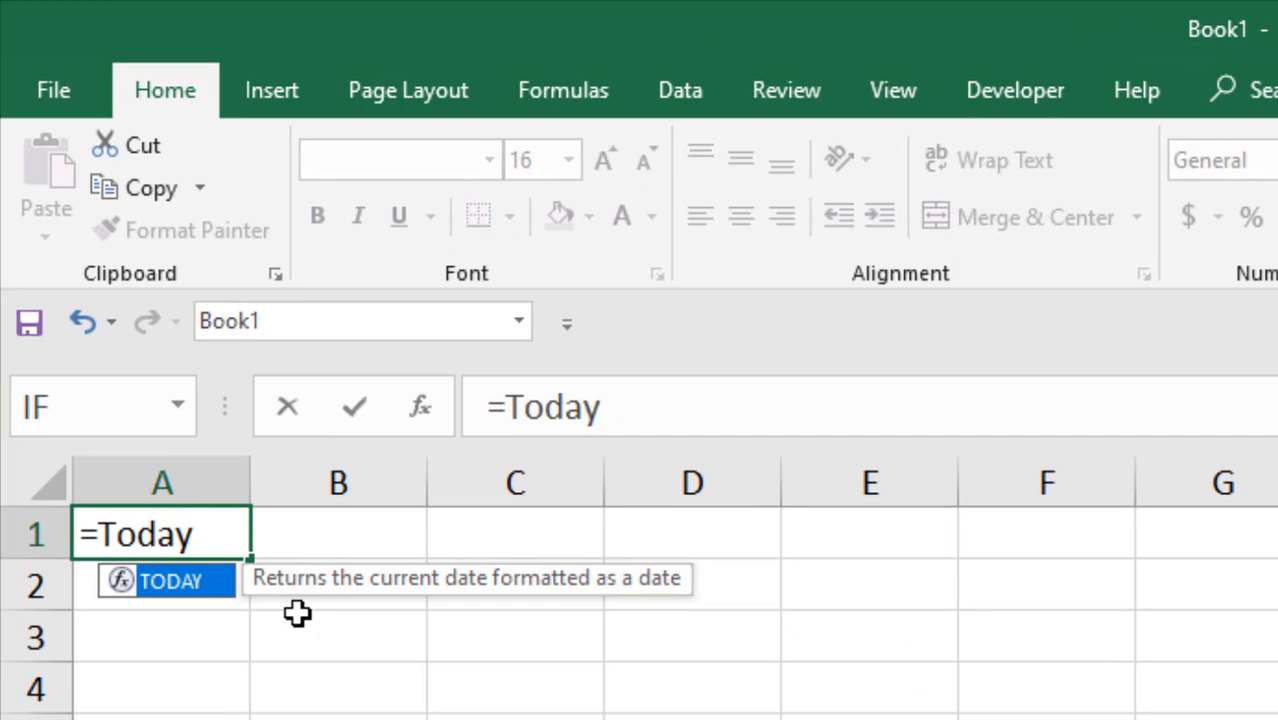
{"action": "mouse_move", "coordinate": [605, 603]}
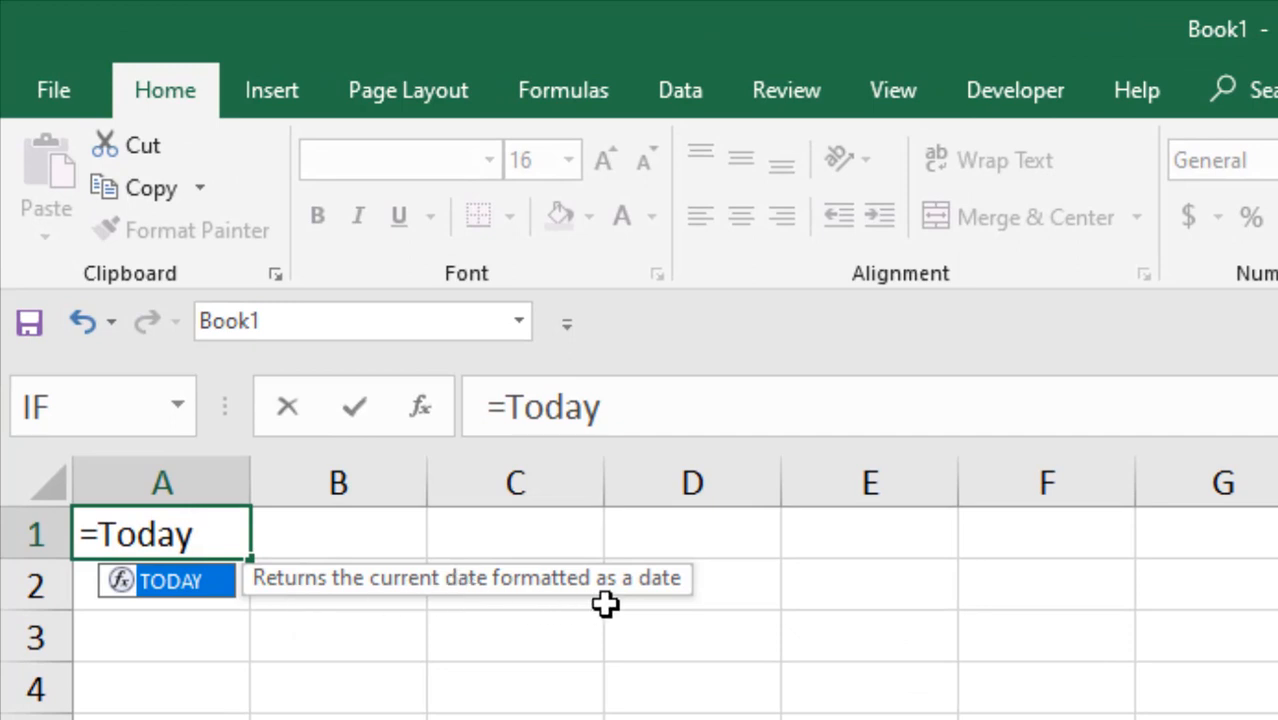
{"action": "type", "text": "("}
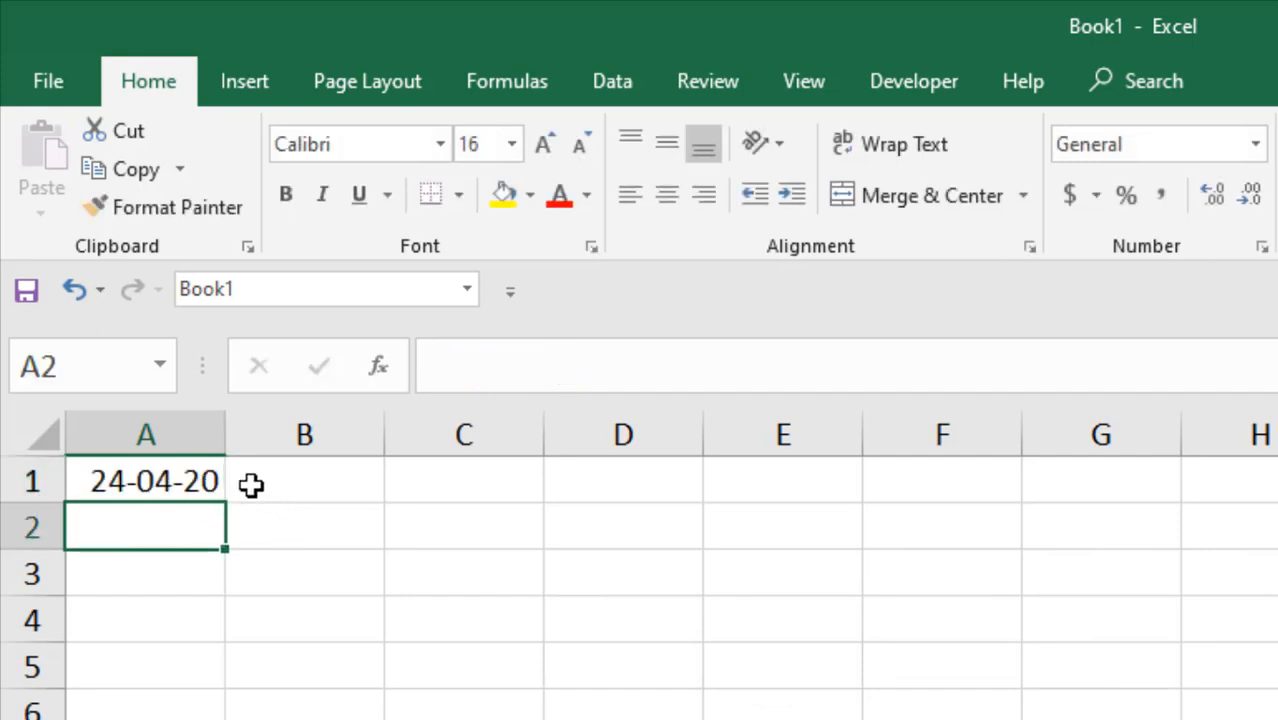
Format A1's date as Long Date, then switch it back to Short Date (24-04-20).
{"action": "left_click", "coordinate": [146, 481]}
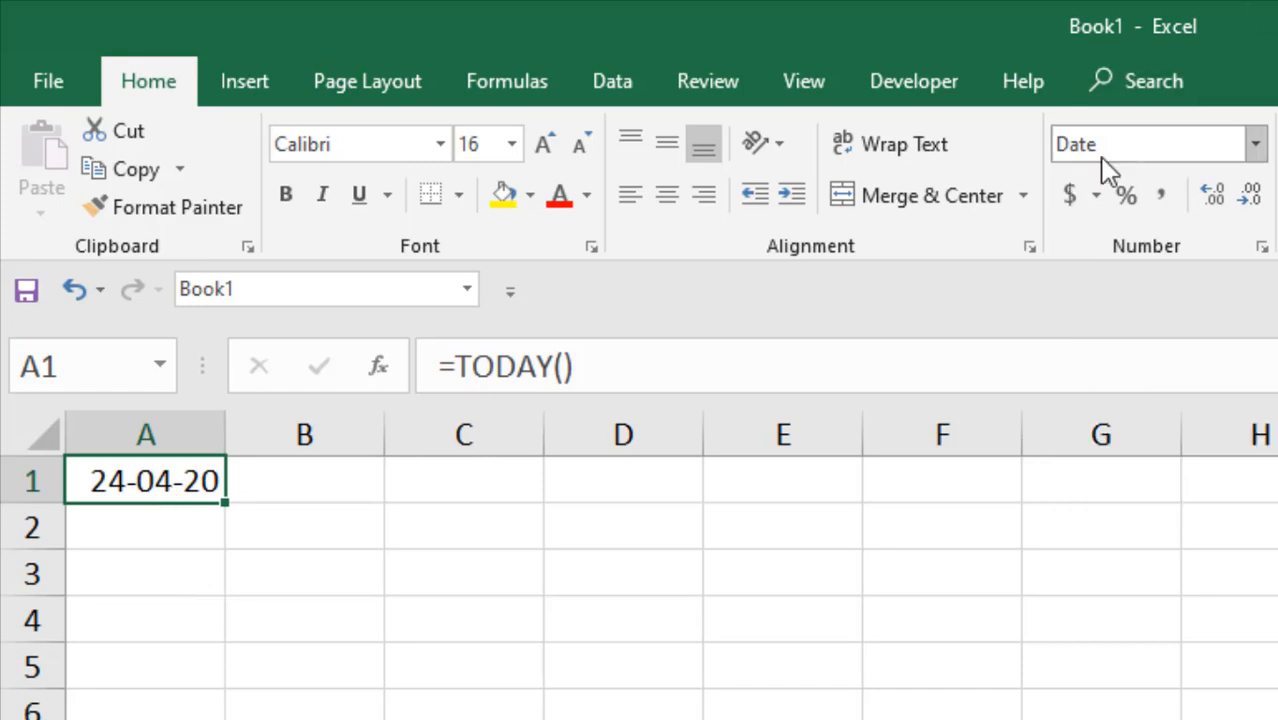
{"action": "mouse_move", "coordinate": [1113, 180]}
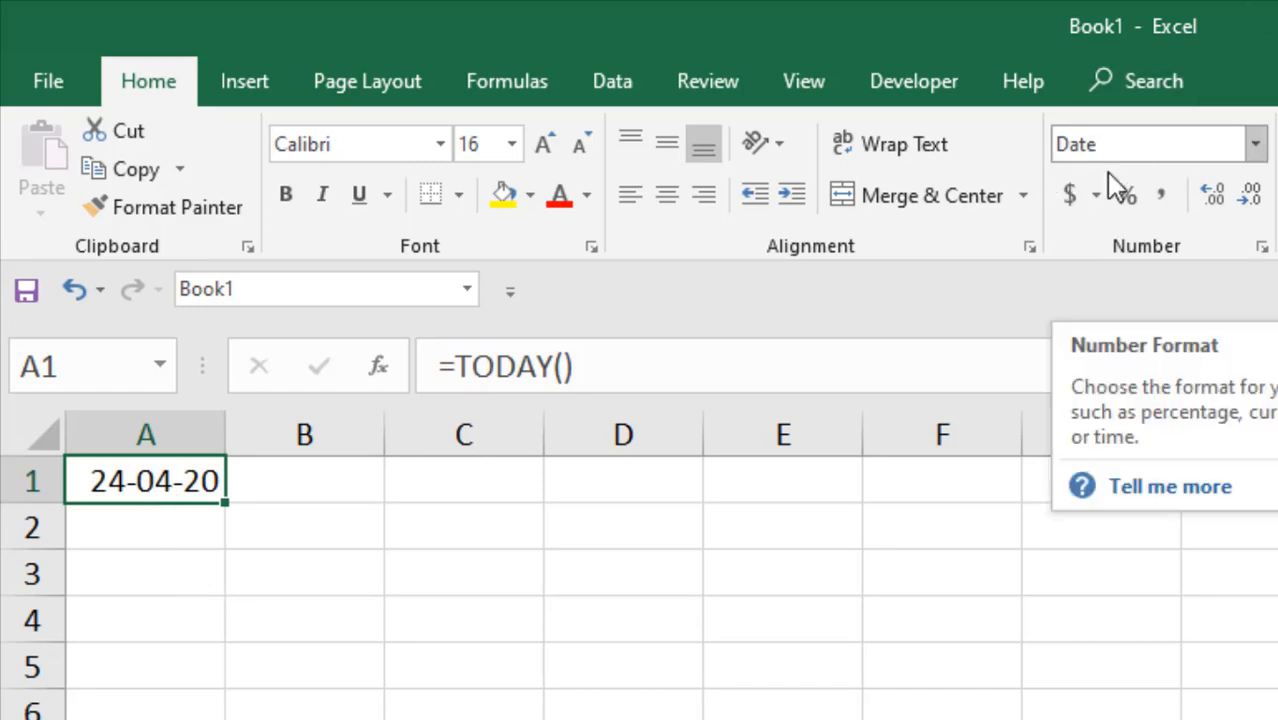
{"action": "left_click", "coordinate": [1253, 143]}
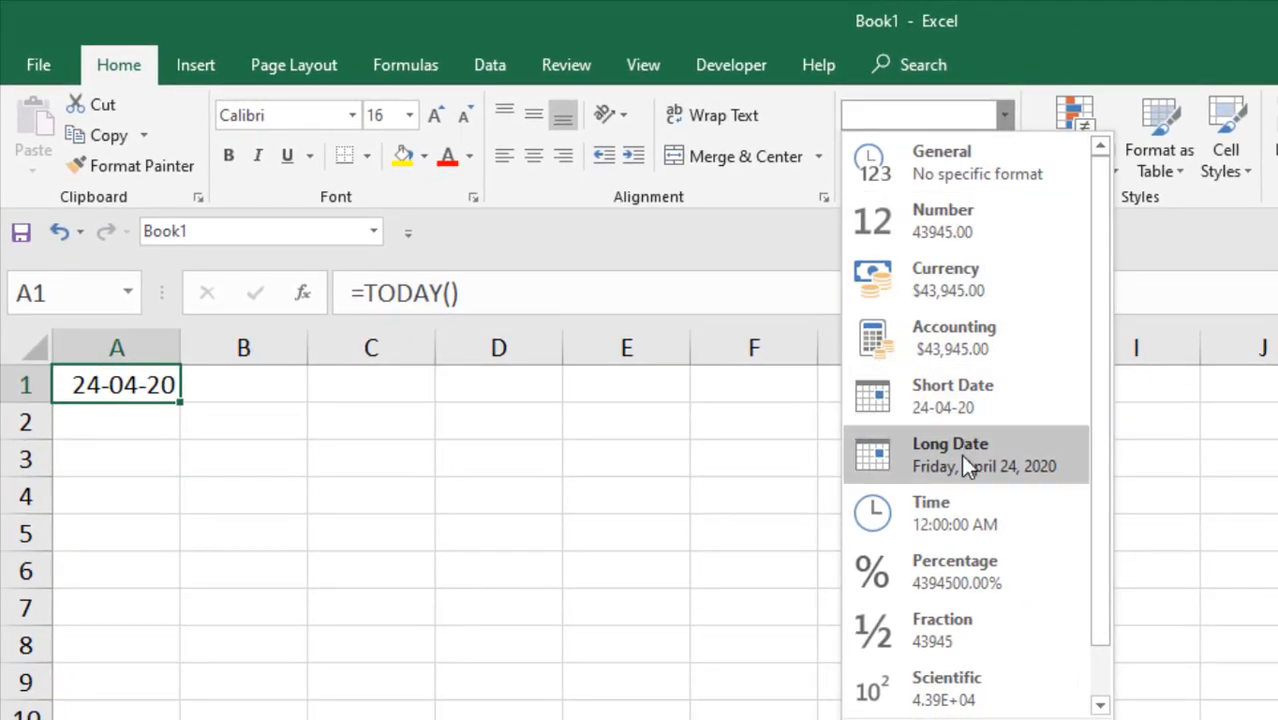
{"action": "mouse_move", "coordinate": [945, 466]}
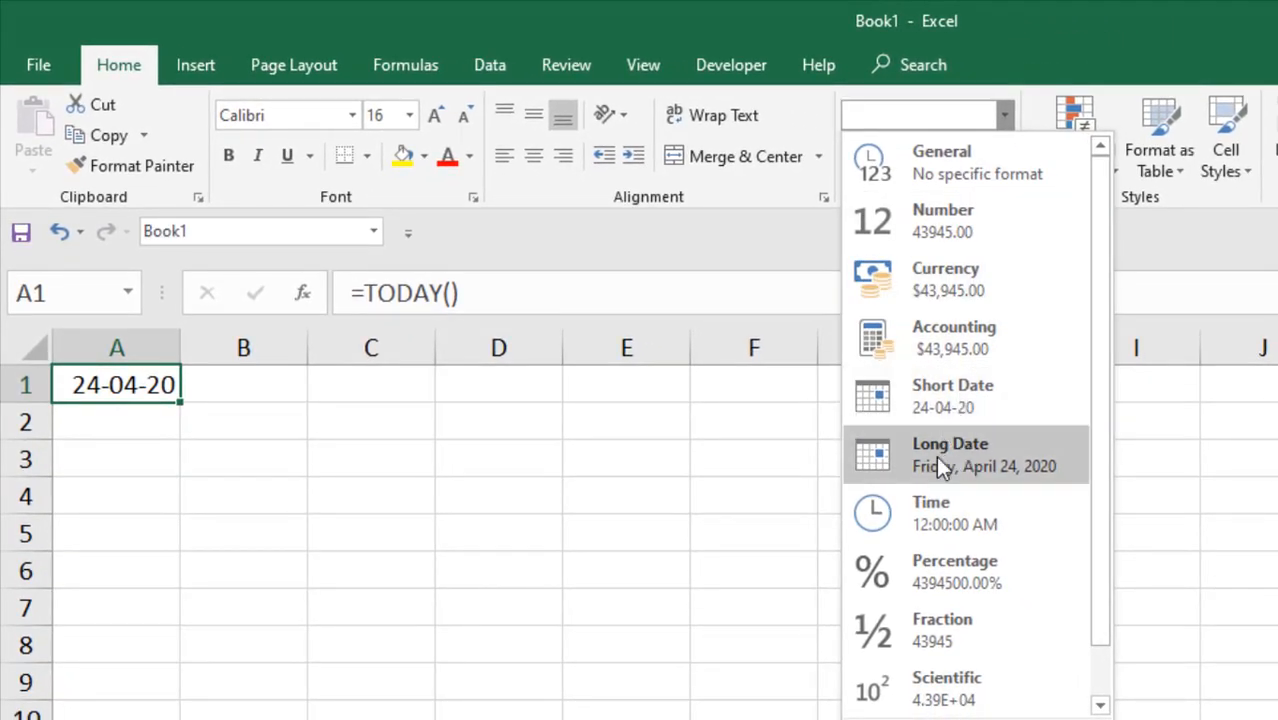
{"action": "left_click", "coordinate": [950, 455]}
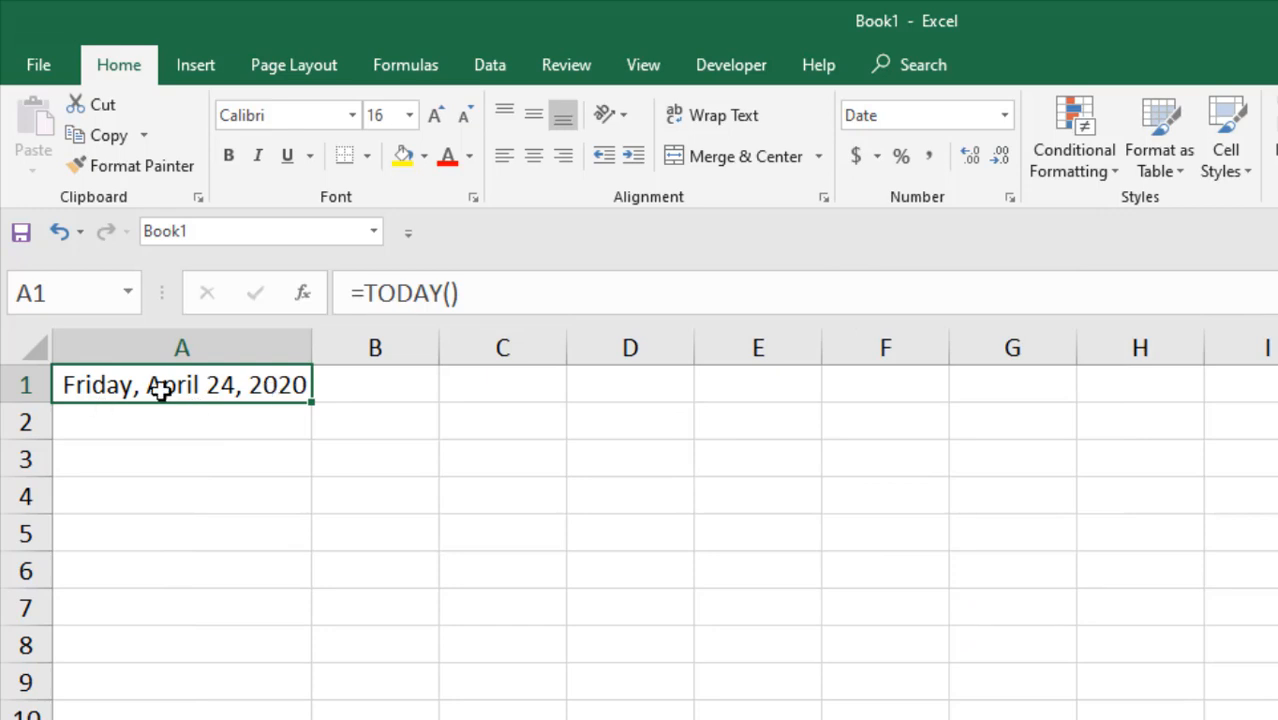
{"action": "mouse_move", "coordinate": [1004, 115]}
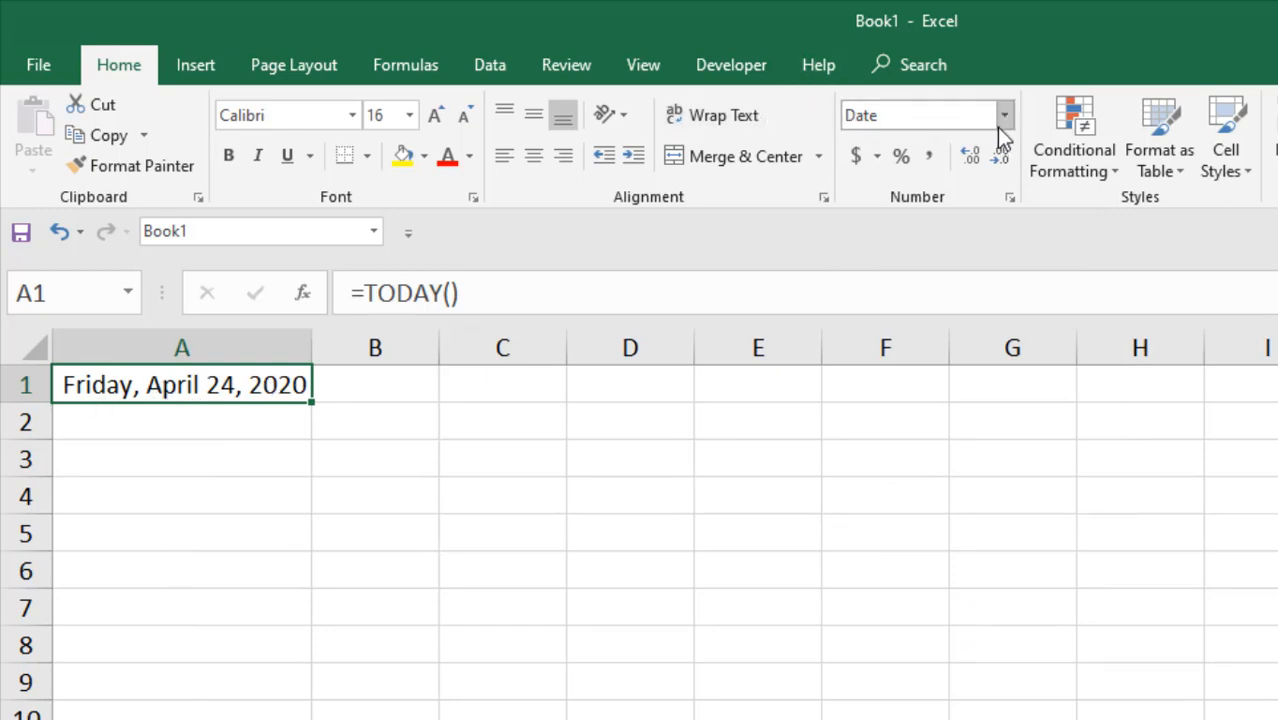
{"action": "left_click", "coordinate": [1003, 115]}
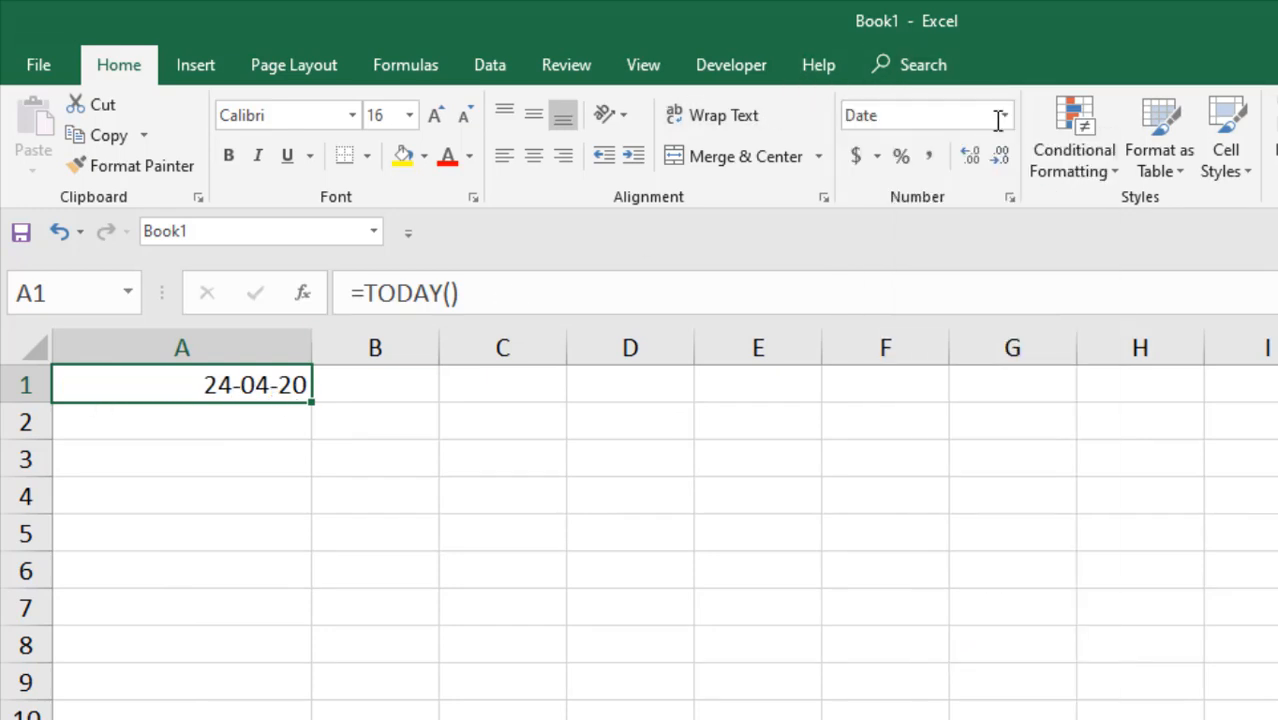
{"action": "left_click", "coordinate": [182, 421]}
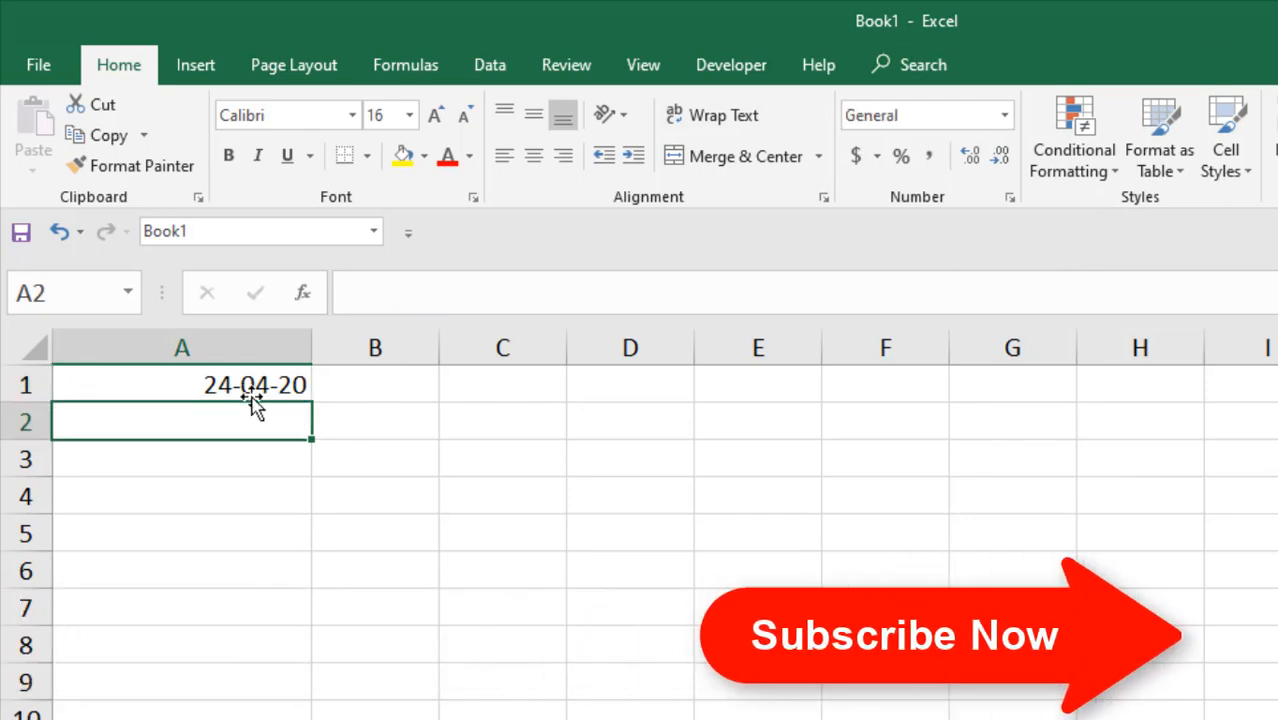
Click away to B1, then reopen A1's =TODAY() formula in edit mode.
{"action": "left_click", "coordinate": [182, 385]}
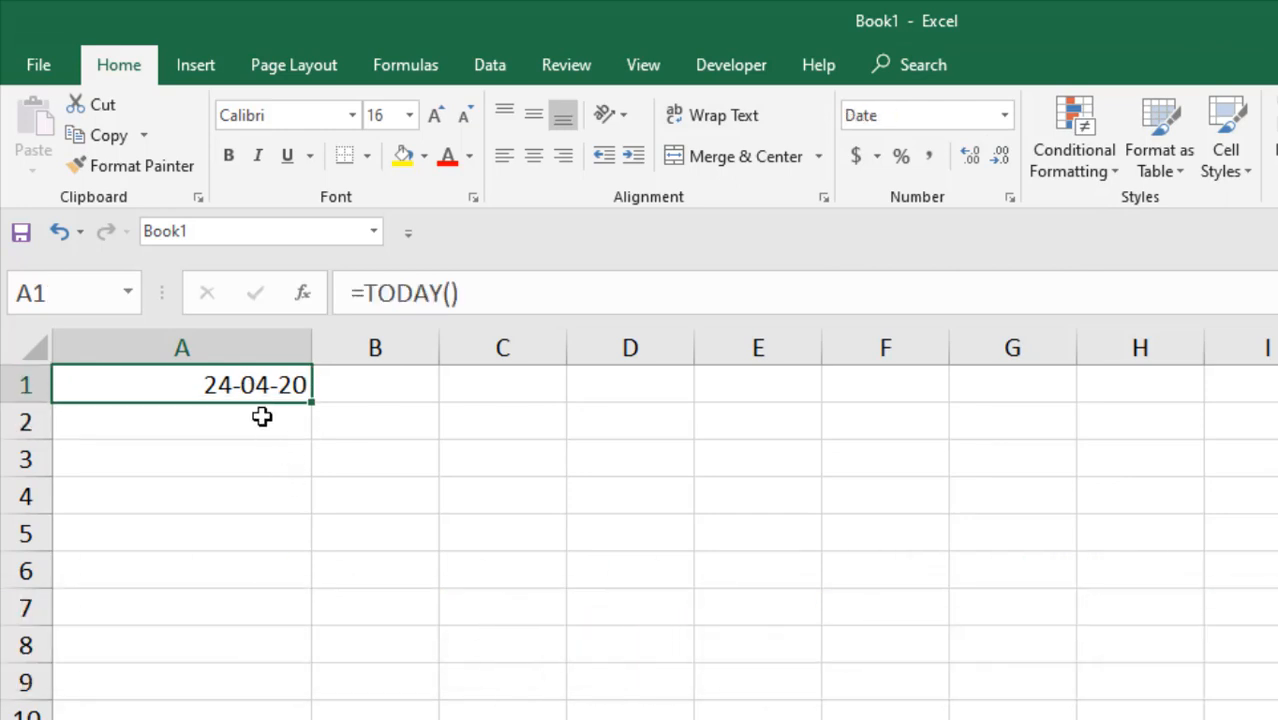
{"action": "mouse_move", "coordinate": [500, 557]}
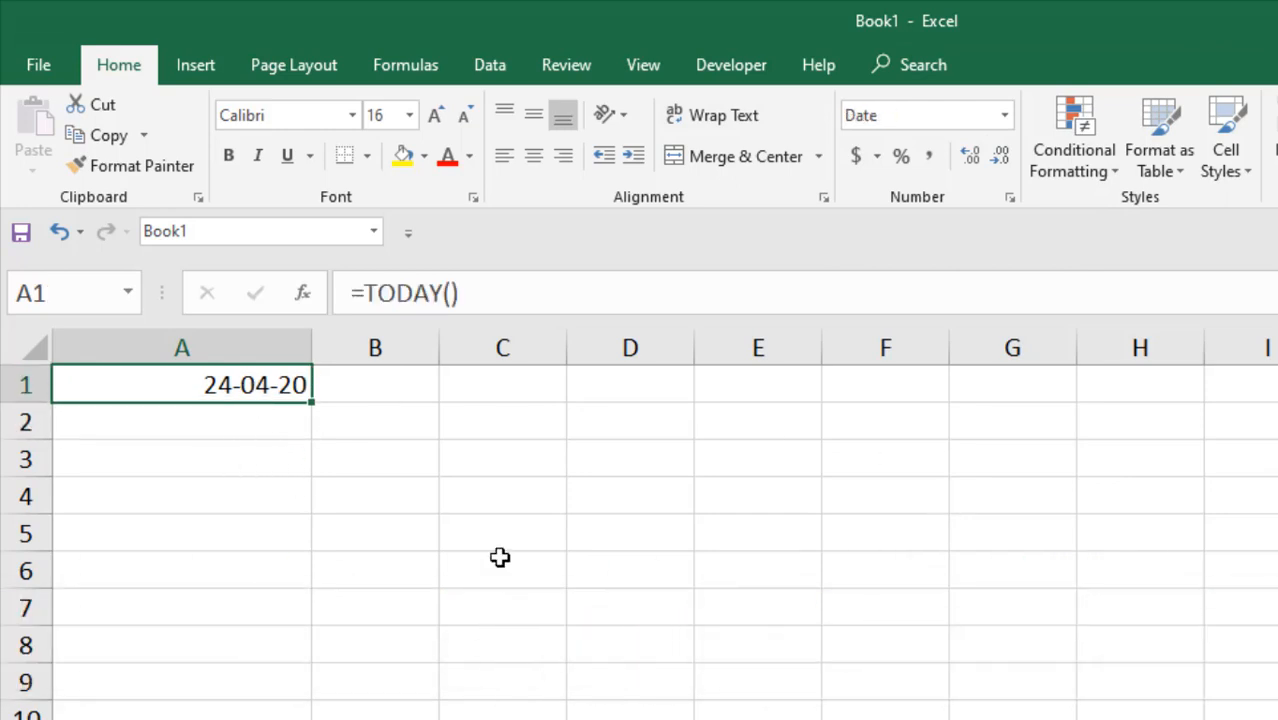
{"action": "mouse_move", "coordinate": [202, 385]}
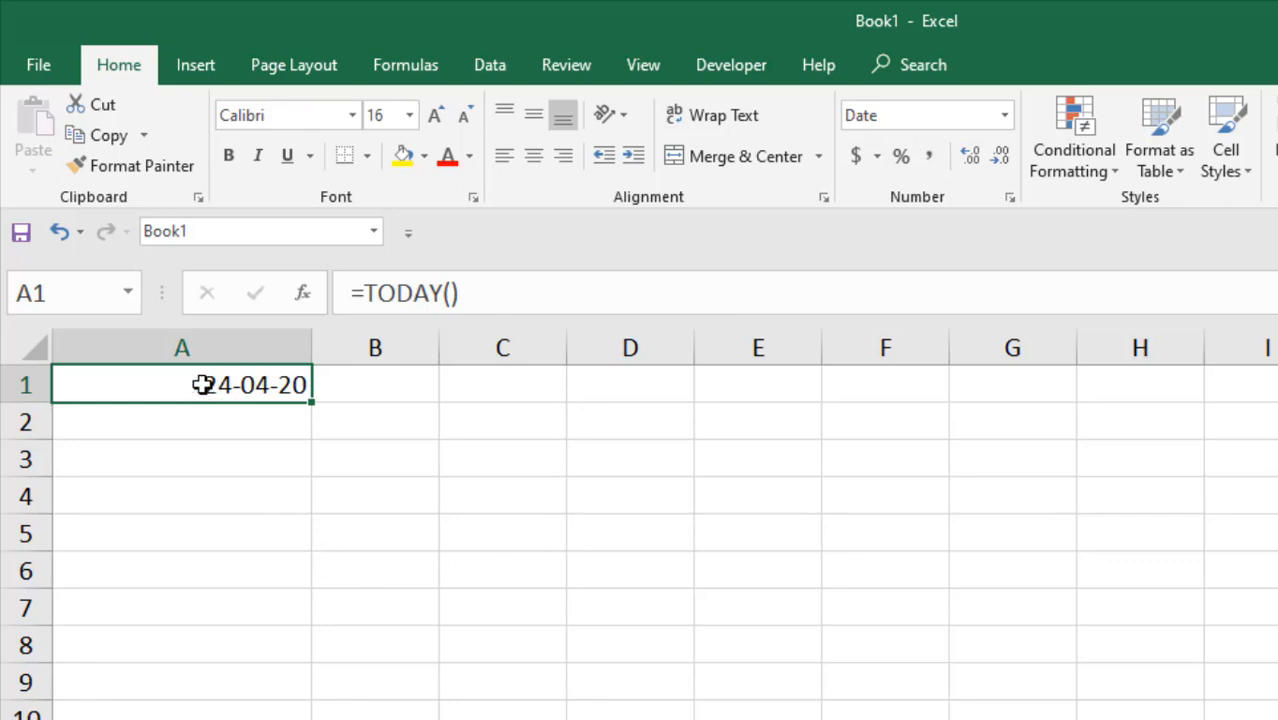
{"action": "mouse_move", "coordinate": [209, 414]}
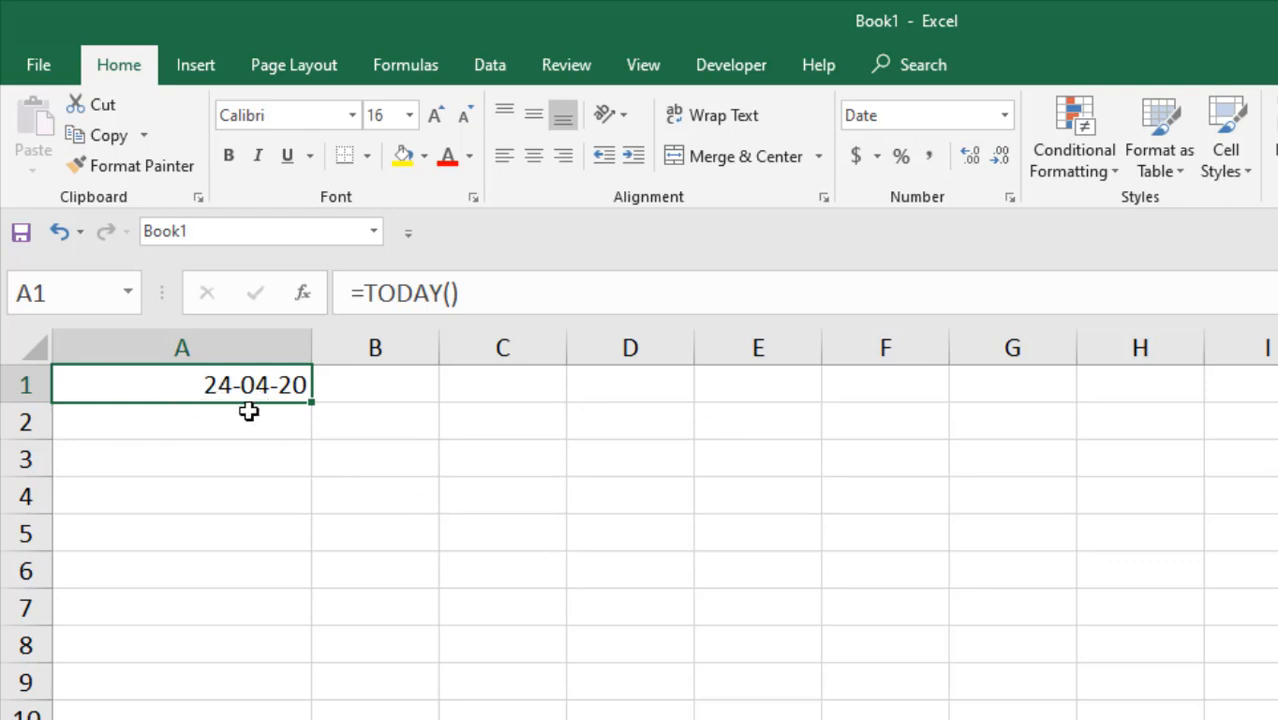
{"action": "left_click", "coordinate": [375, 384]}
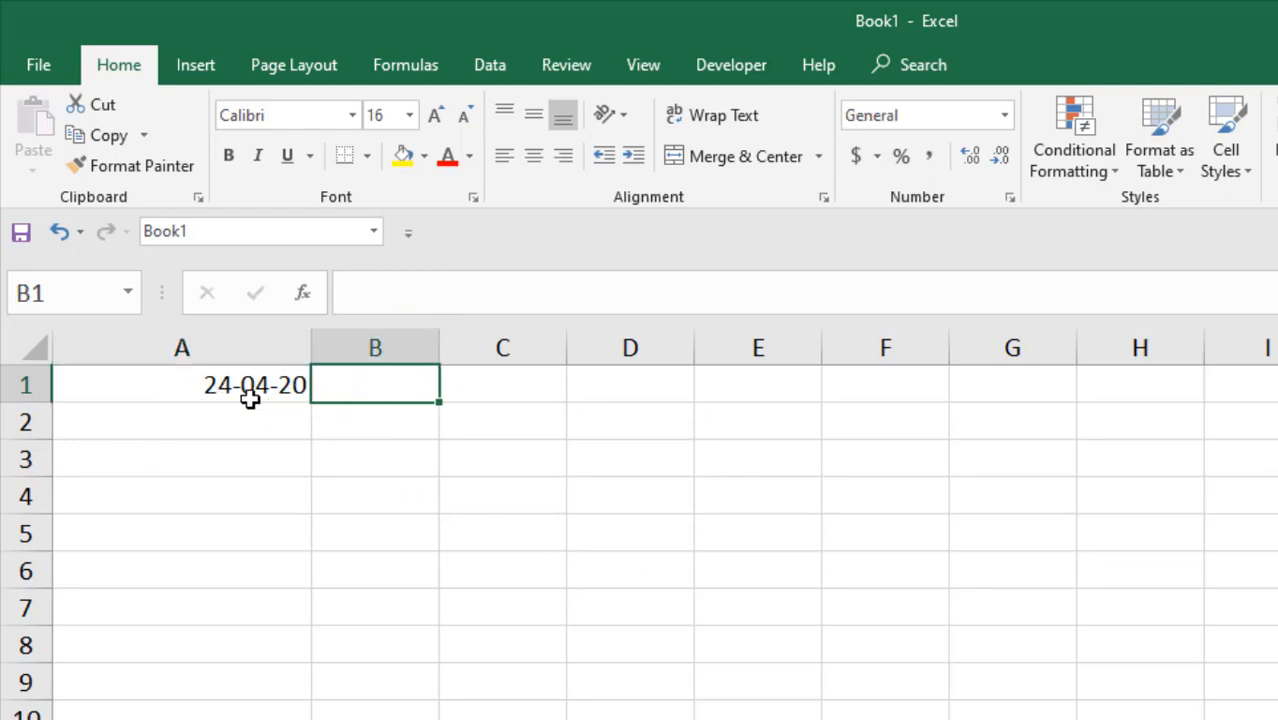
{"action": "left_click", "coordinate": [181, 384]}
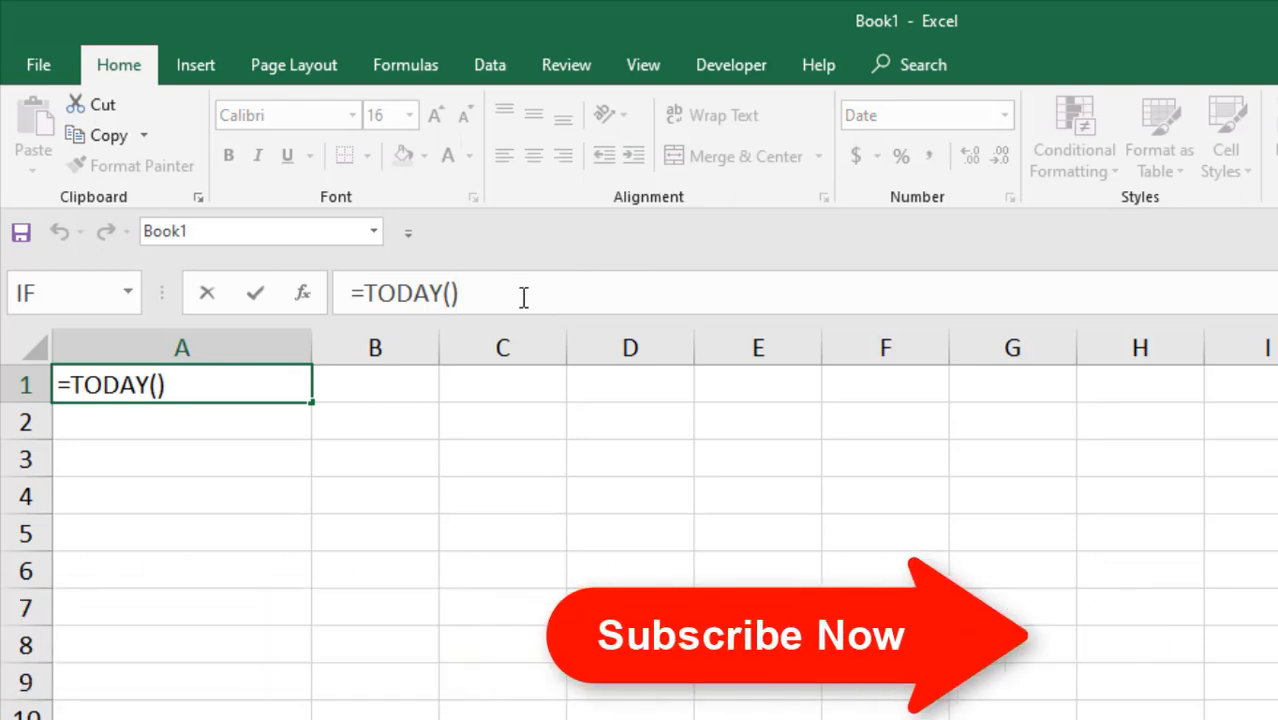
Change A1's formula to =TODAY()-10, displaying 14-04-20.
{"action": "type", "text": "+"}
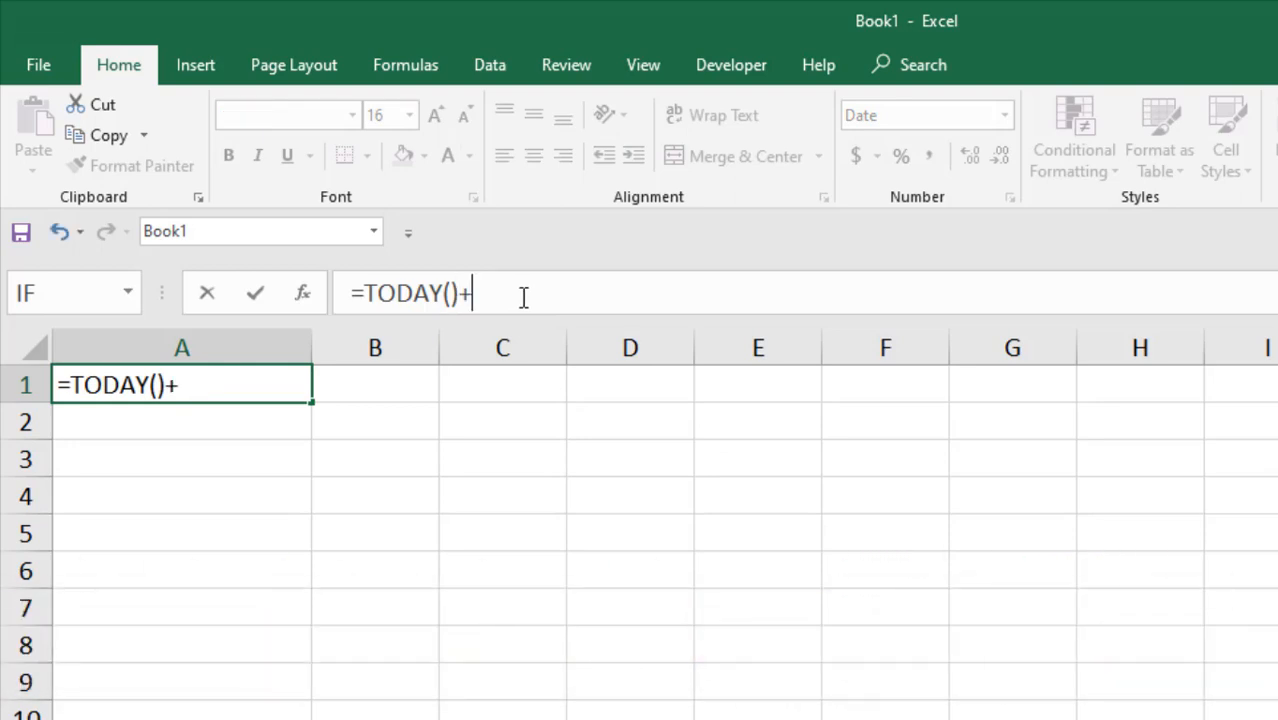
{"action": "type", "text": "10"}
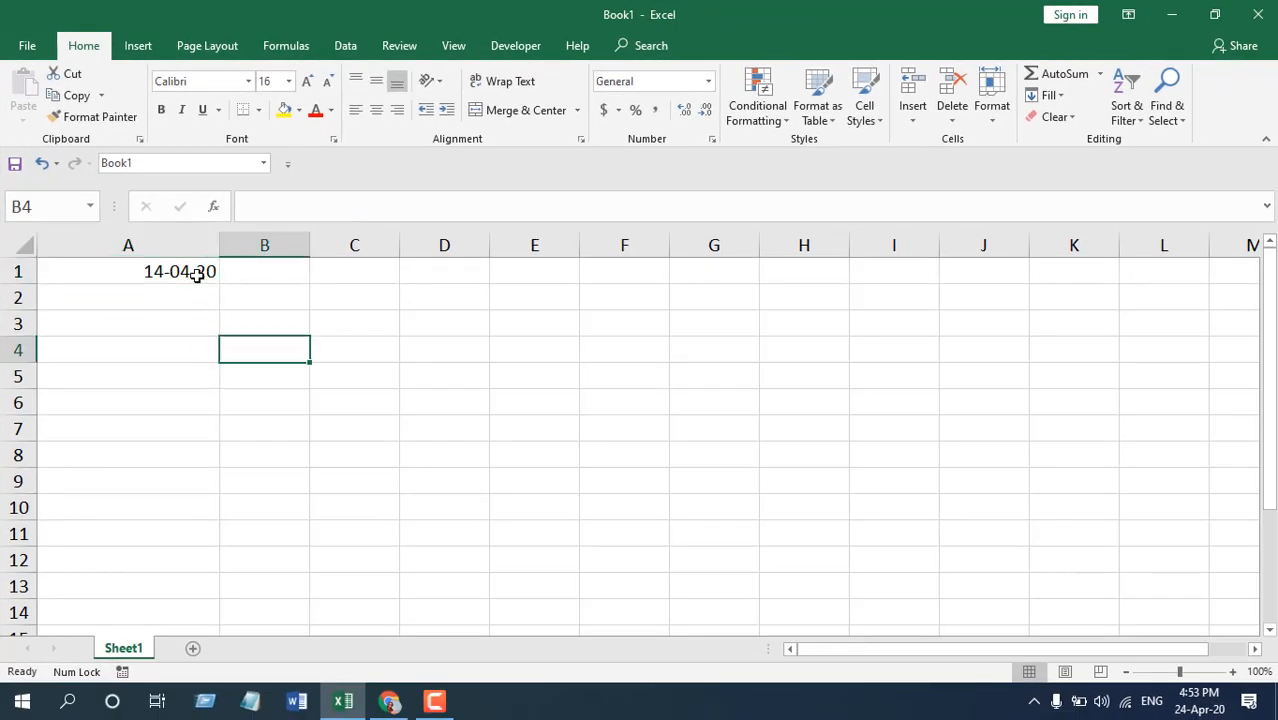
{"action": "left_click", "coordinate": [128, 271]}
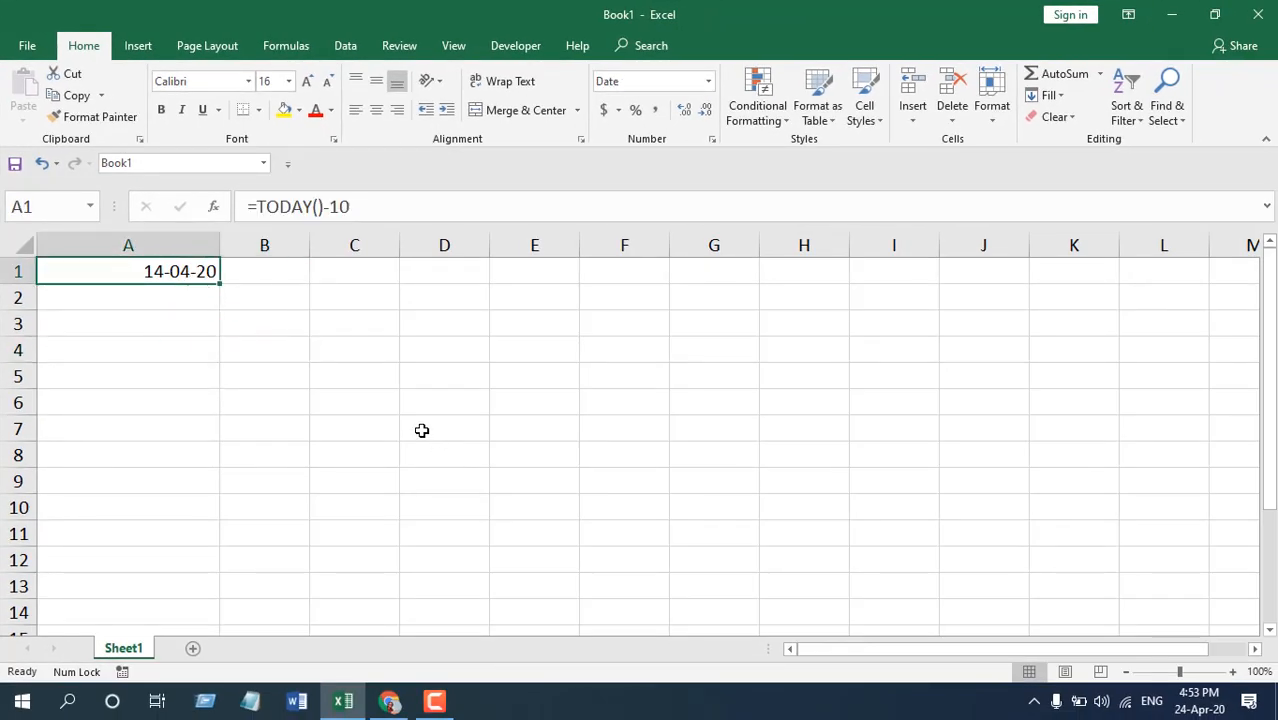
{"action": "mouse_move", "coordinate": [413, 422]}
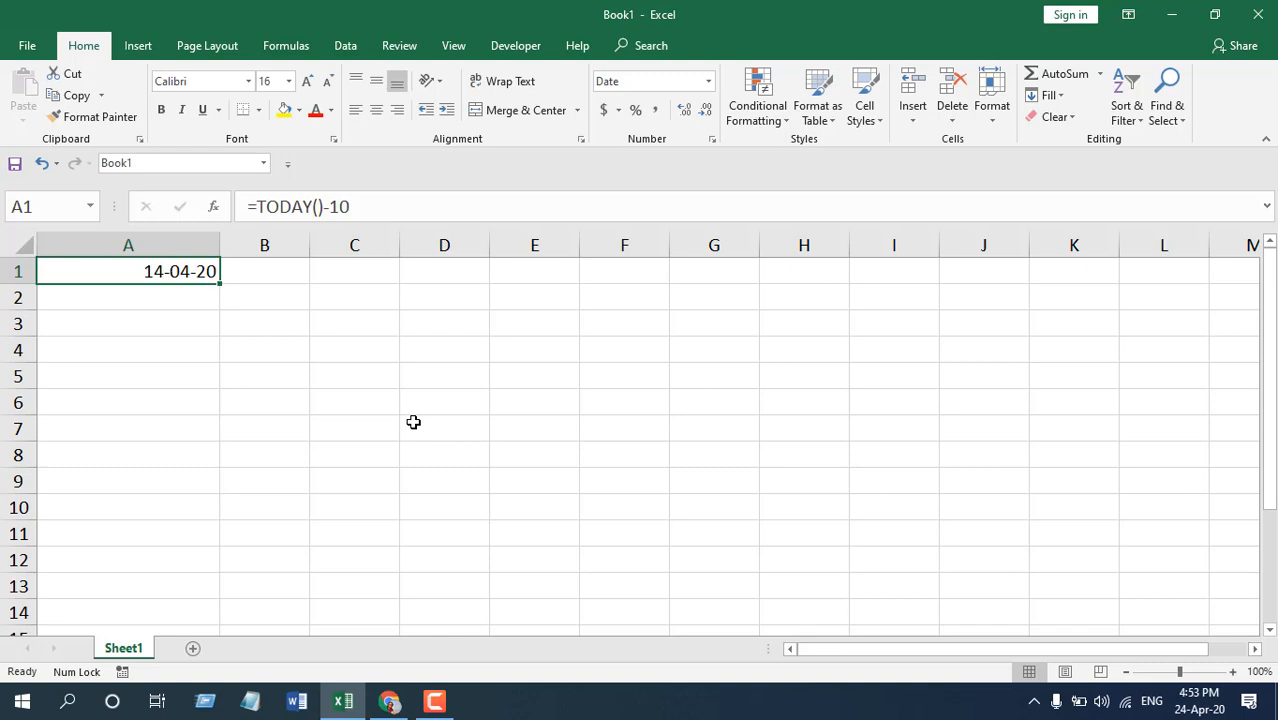
{"action": "mouse_move", "coordinate": [392, 290]}
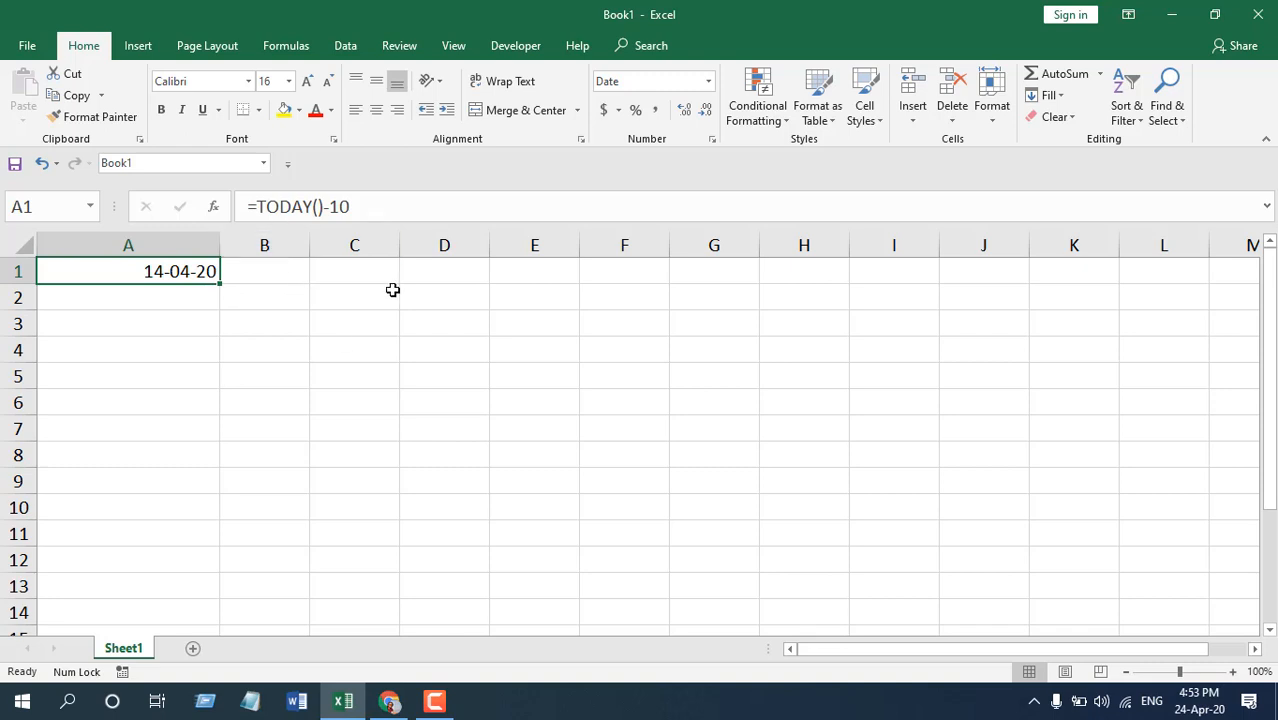